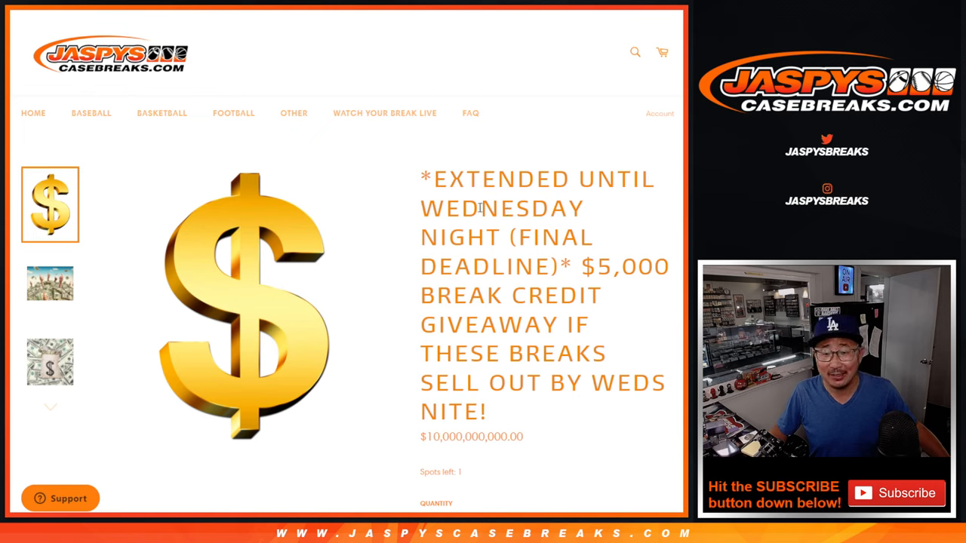
Highlight WEDNESDAY in the giveaway title, then scroll to the $3,000 and $500 prize details
{"action": "double_click", "coordinate": [507, 209]}
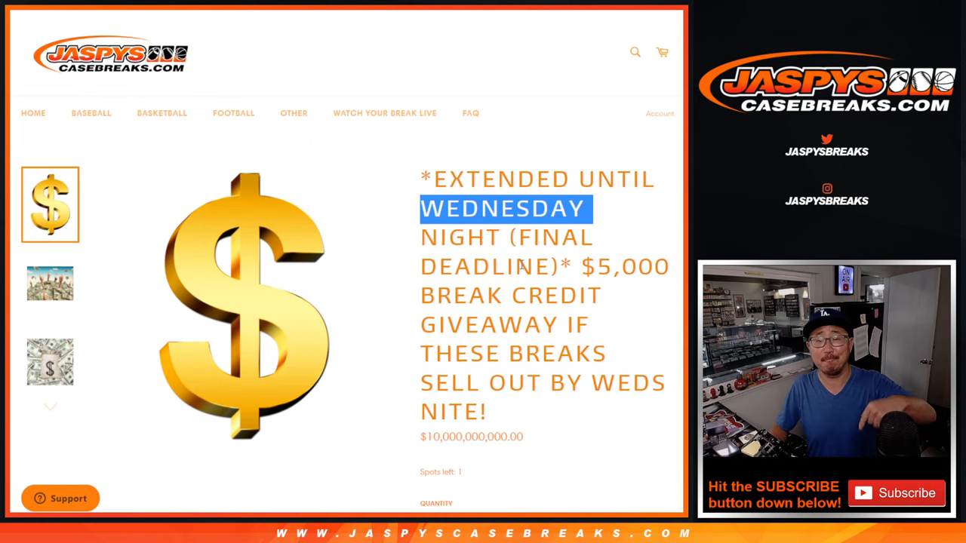
{"action": "left_click", "coordinate": [521, 270]}
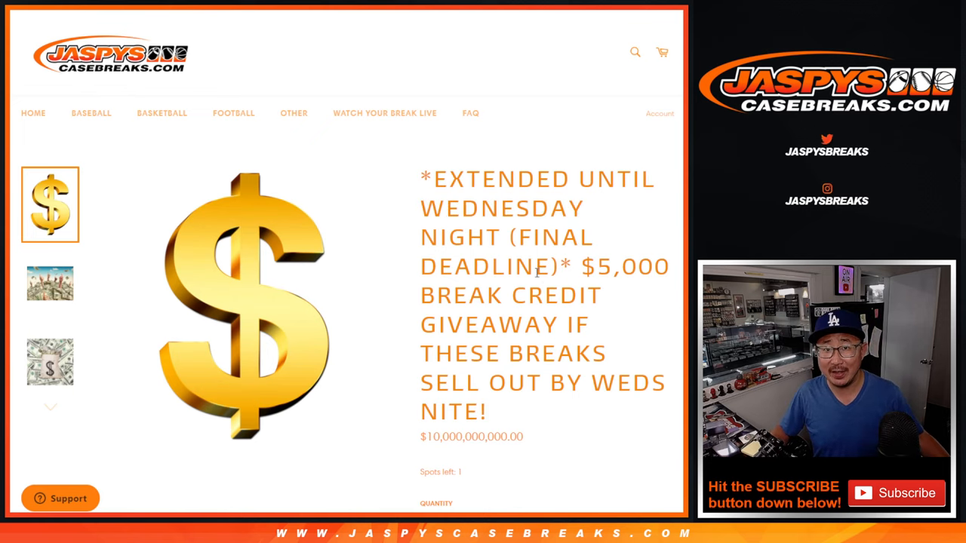
{"action": "scroll", "scroll_direction": "down", "scroll_amount": 3}
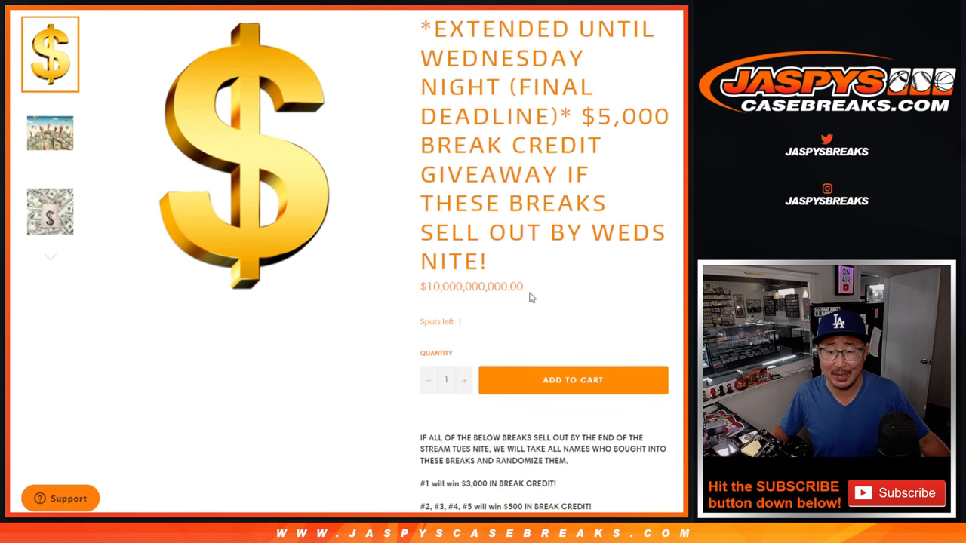
{"action": "scroll", "scroll_direction": "down", "scroll_amount": 3}
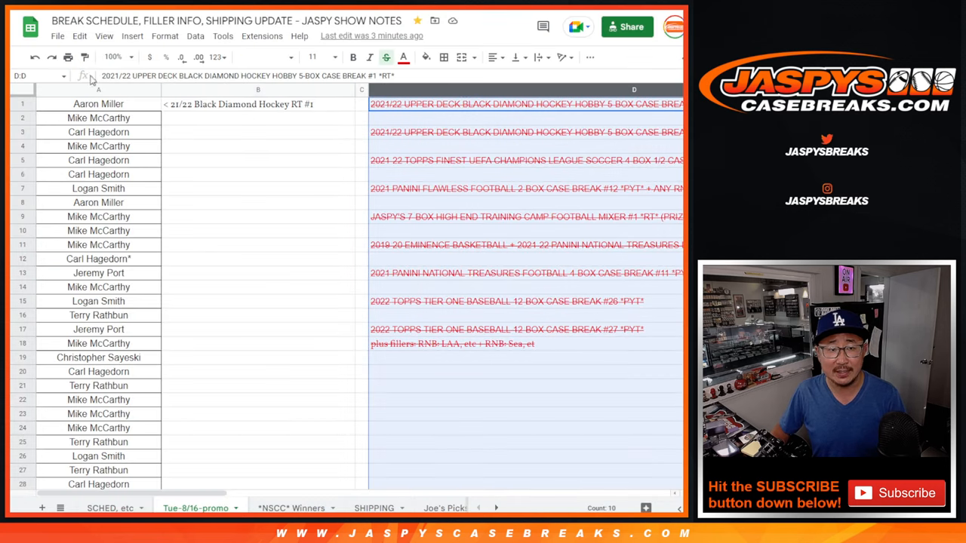
Zoom the promo sheet to 75%, then to 150%, and select cell B1
{"action": "left_click", "coordinate": [111, 57]}
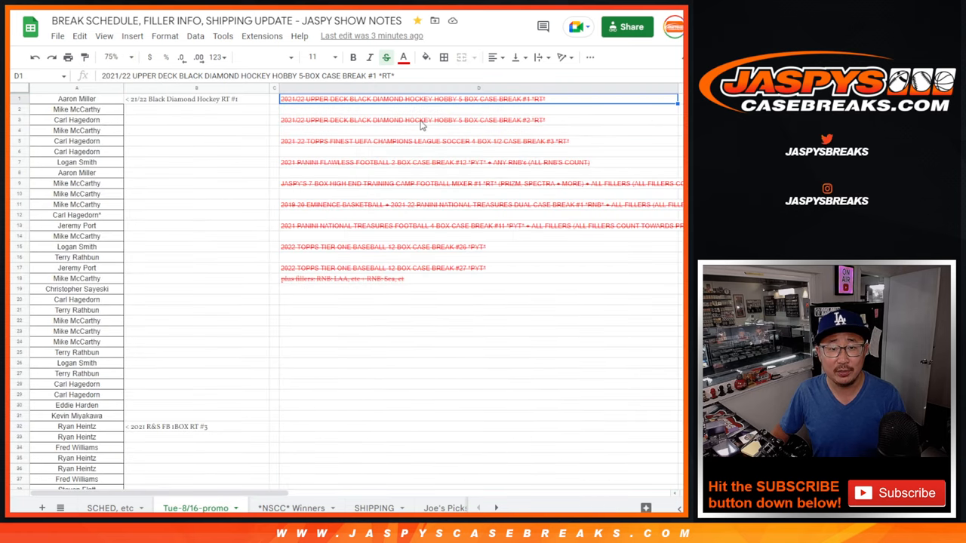
{"action": "mouse_move", "coordinate": [392, 251]}
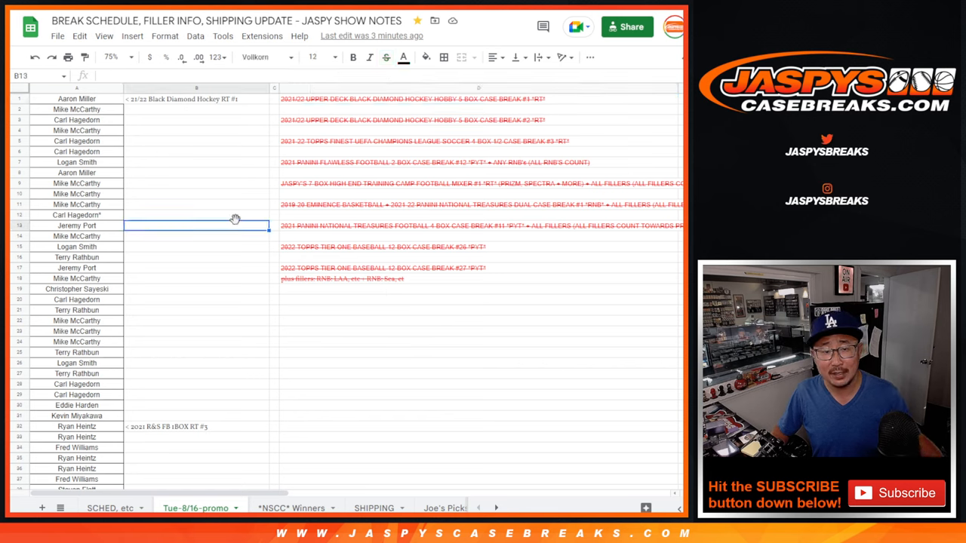
{"action": "left_click", "coordinate": [113, 57]}
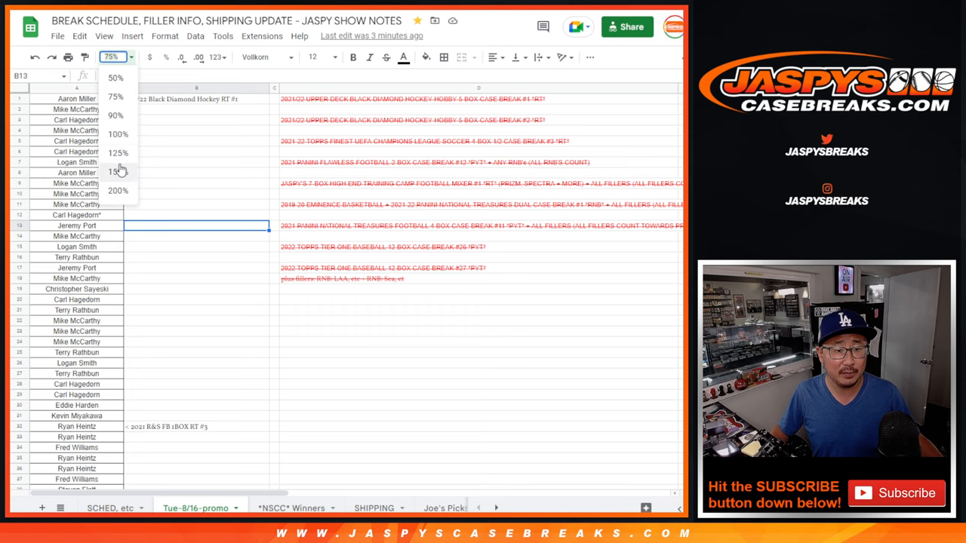
{"action": "left_click", "coordinate": [117, 172]}
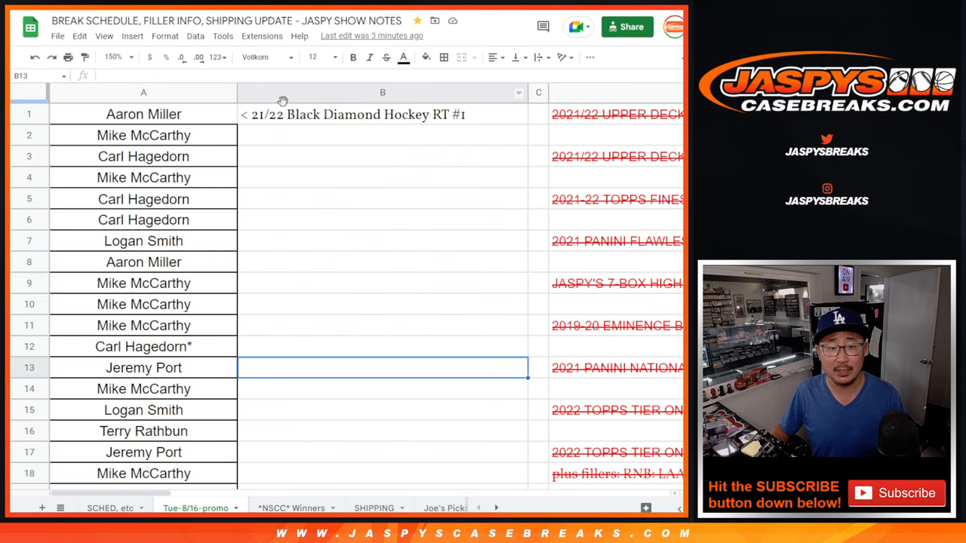
{"action": "left_click", "coordinate": [382, 114]}
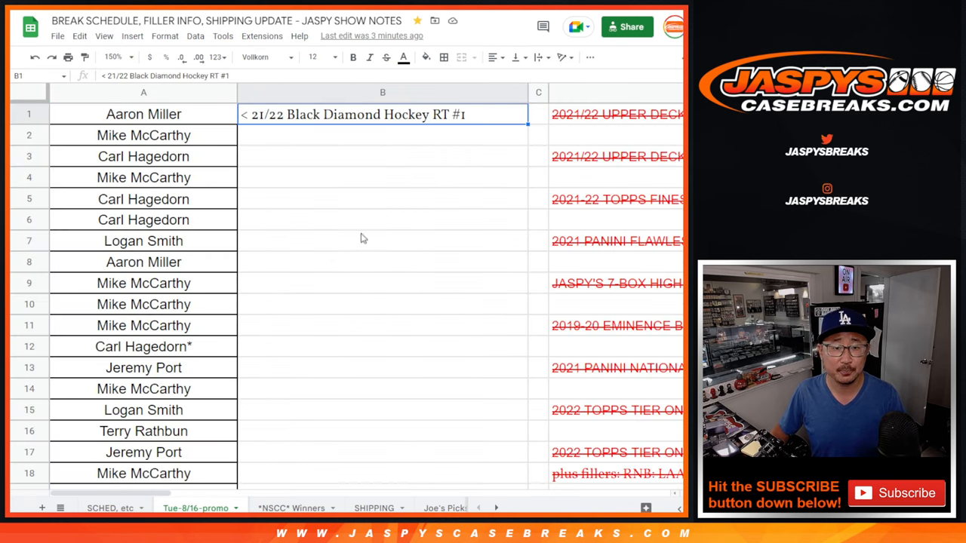
{"action": "scroll", "scroll_direction": "down", "scroll_amount": 3}
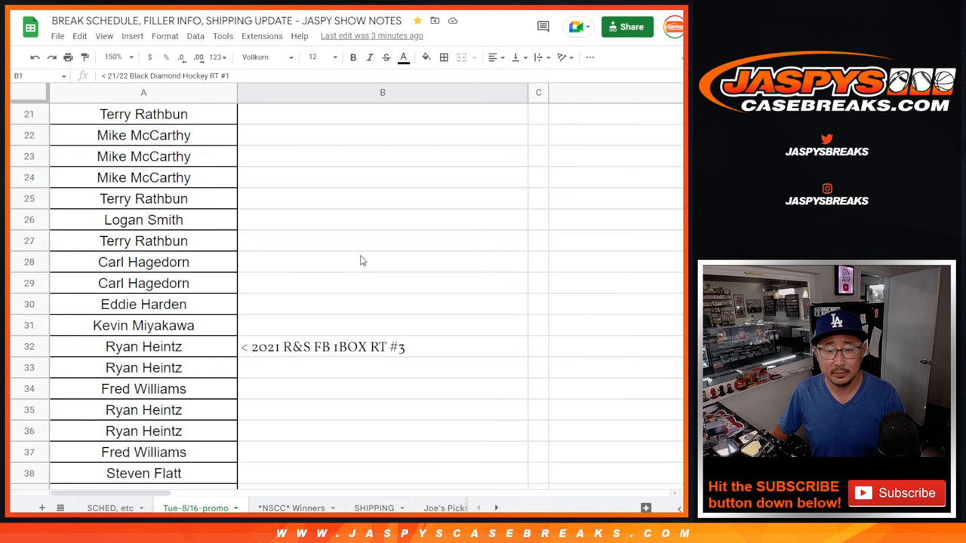
{"action": "scroll", "scroll_direction": "down", "scroll_amount": 3}
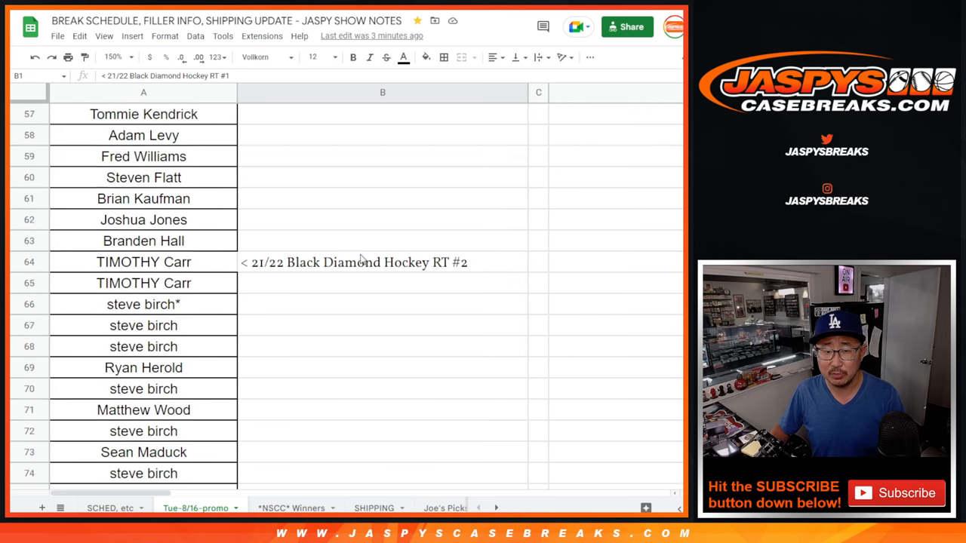
{"action": "scroll", "scroll_direction": "down", "scroll_amount": 3}
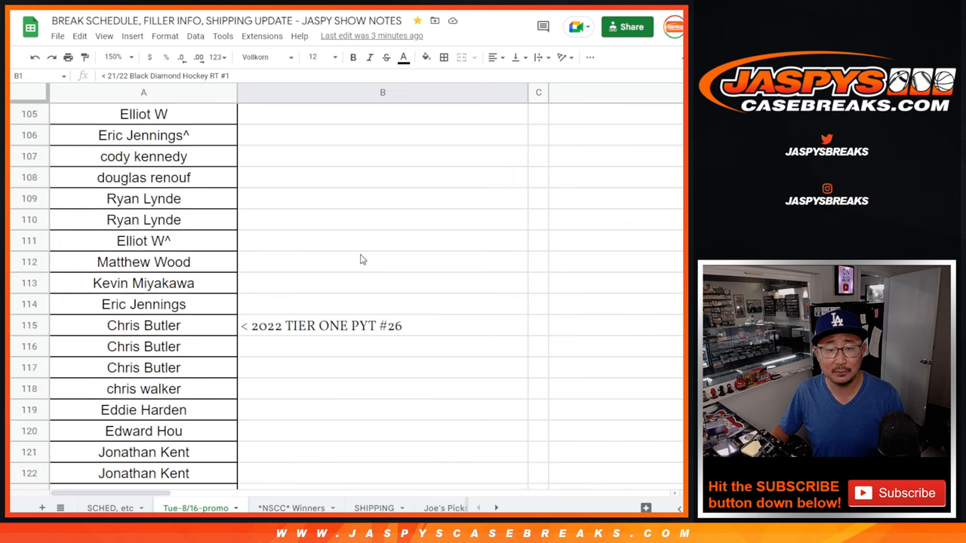
{"action": "scroll", "scroll_direction": "down", "scroll_amount": 3}
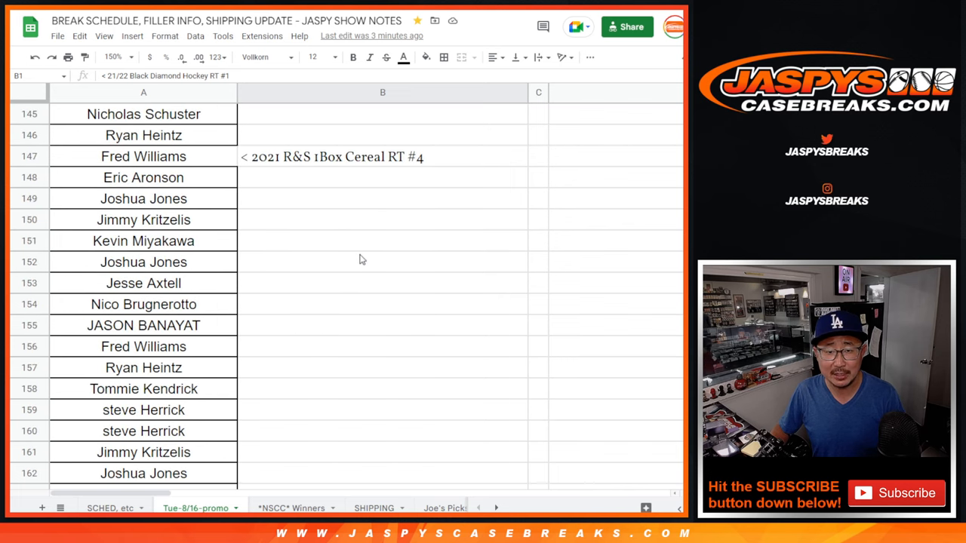
{"action": "scroll", "scroll_direction": "down", "scroll_amount": 3}
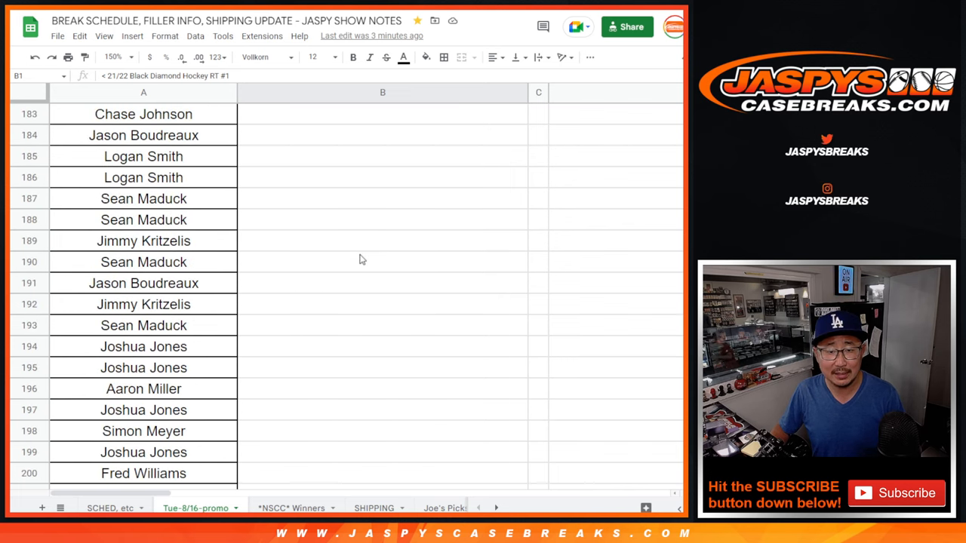
{"action": "scroll", "scroll_direction": "down", "scroll_amount": 3}
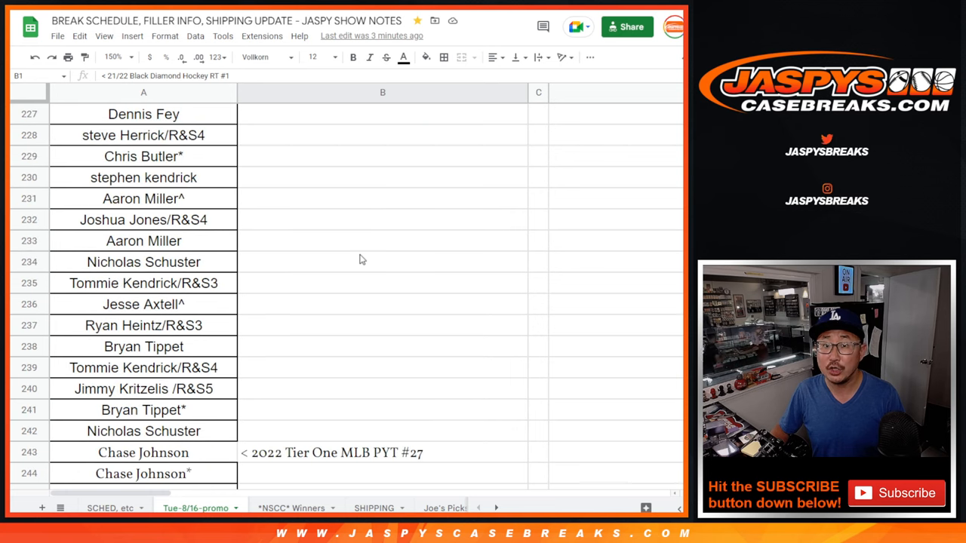
{"action": "scroll", "scroll_direction": "down", "scroll_amount": 3}
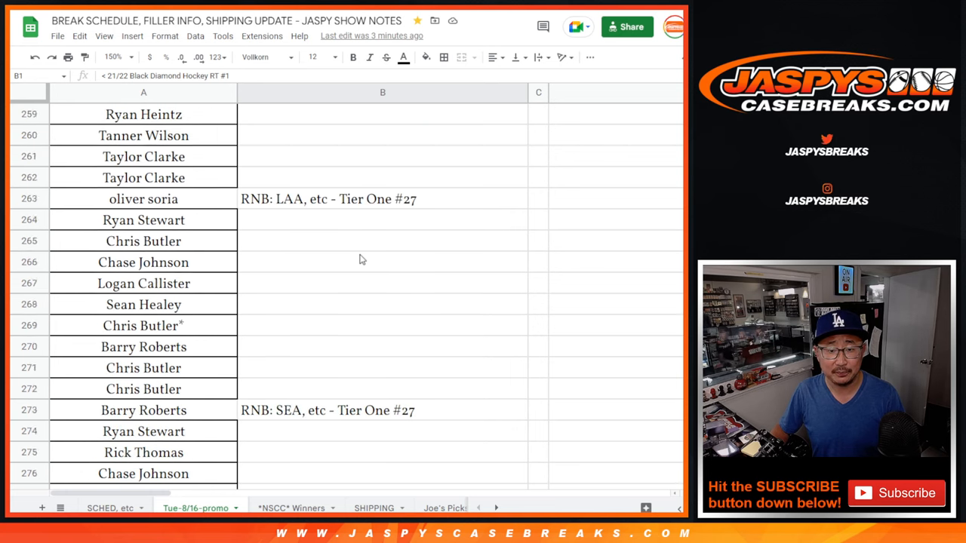
{"action": "scroll", "scroll_direction": "down", "scroll_amount": 3}
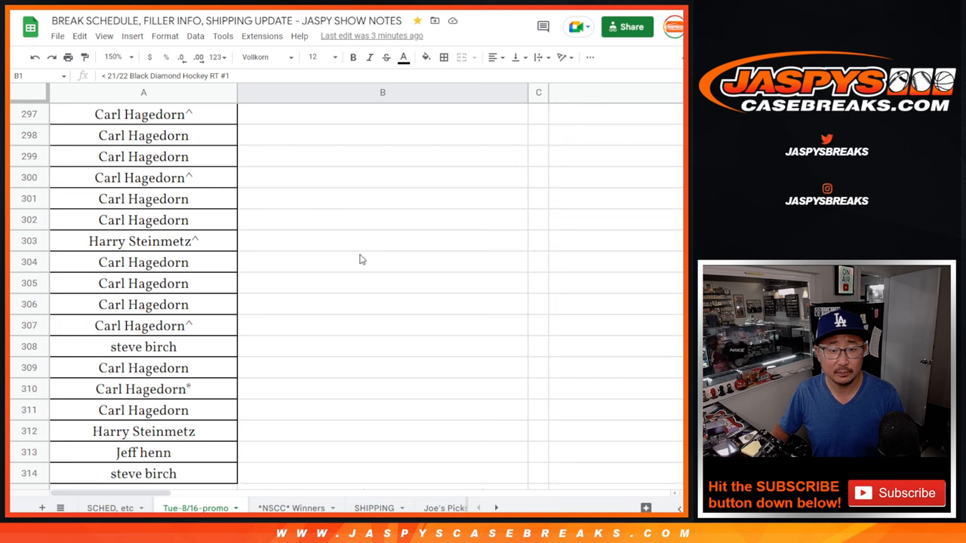
{"action": "scroll", "scroll_direction": "down", "scroll_amount": 3}
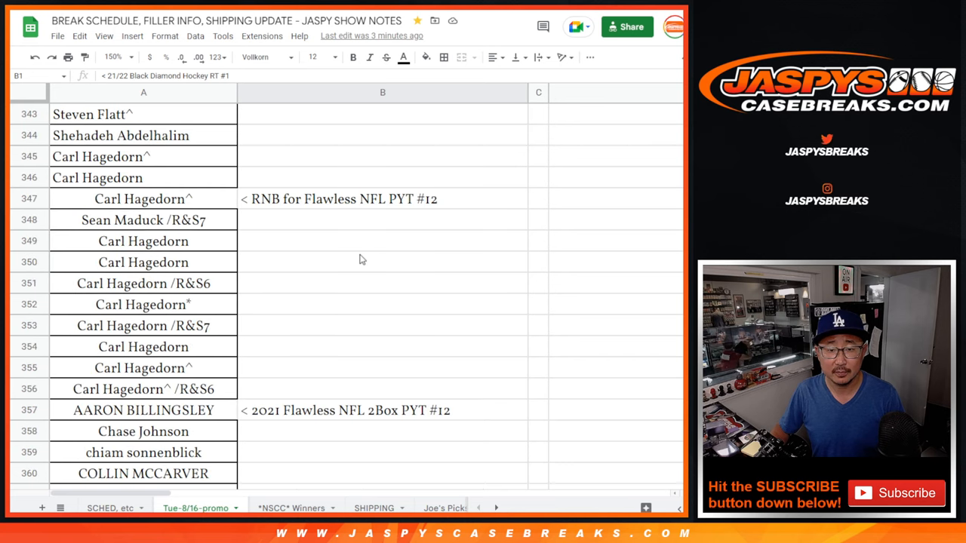
{"action": "scroll", "scroll_direction": "down", "scroll_amount": 3}
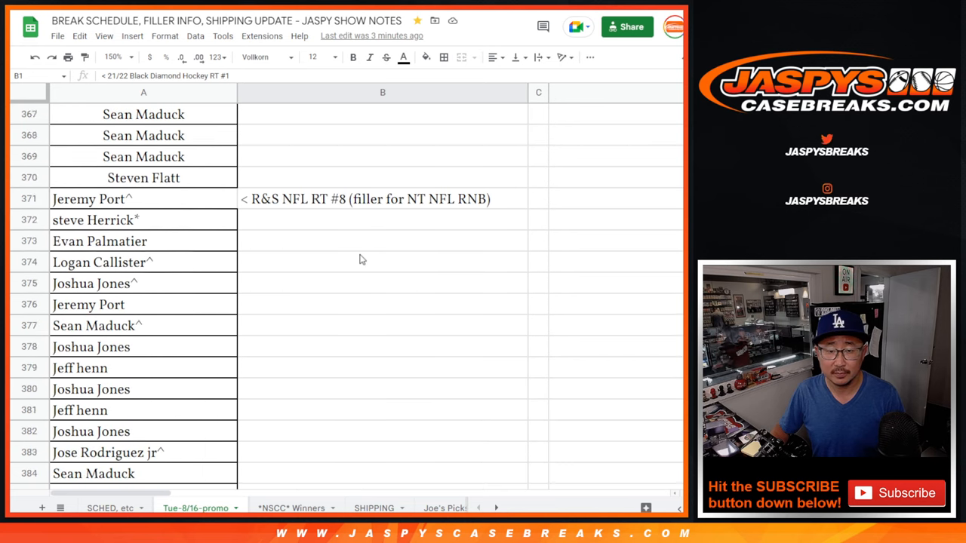
{"action": "scroll", "scroll_direction": "down", "scroll_amount": 3}
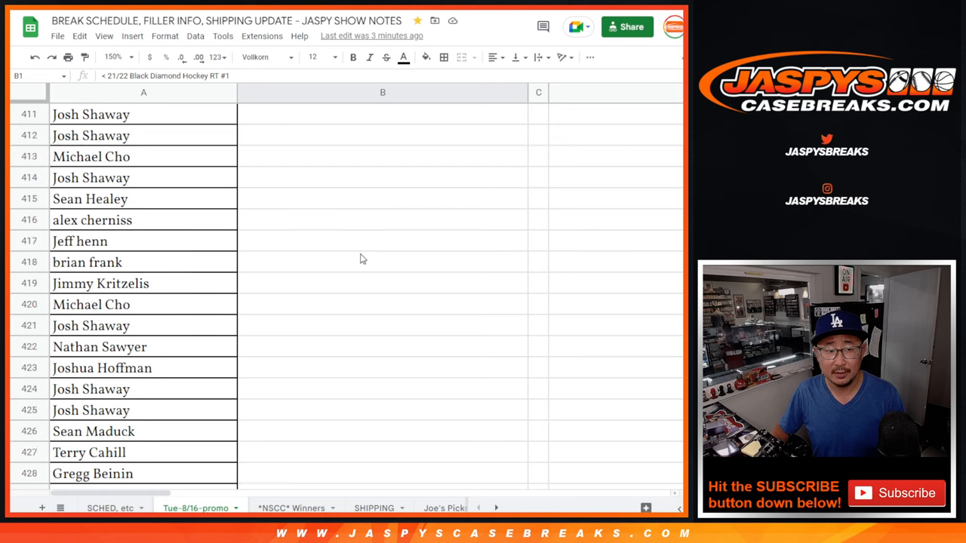
{"action": "scroll", "scroll_direction": "down", "scroll_amount": 3}
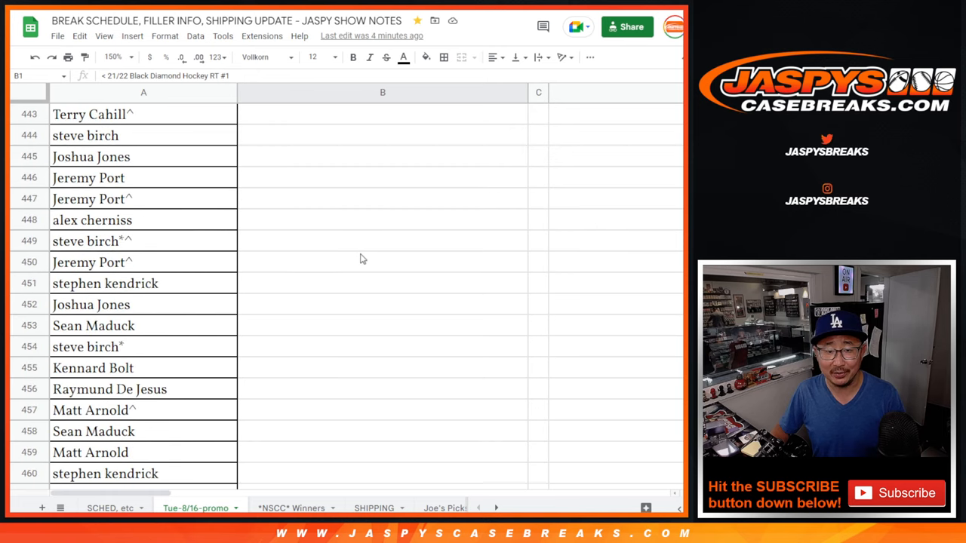
{"action": "scroll", "scroll_direction": "down", "scroll_amount": 3}
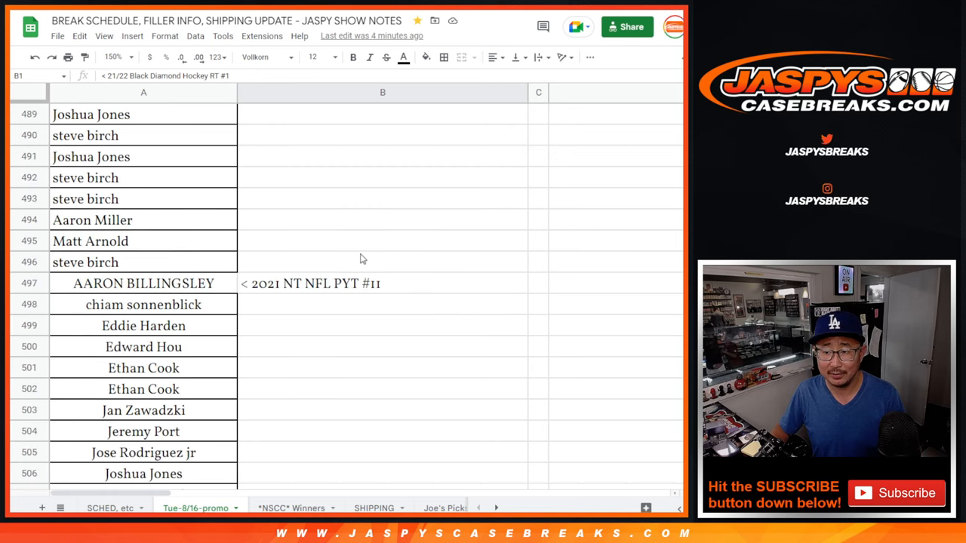
{"action": "scroll", "scroll_direction": "down", "scroll_amount": 3}
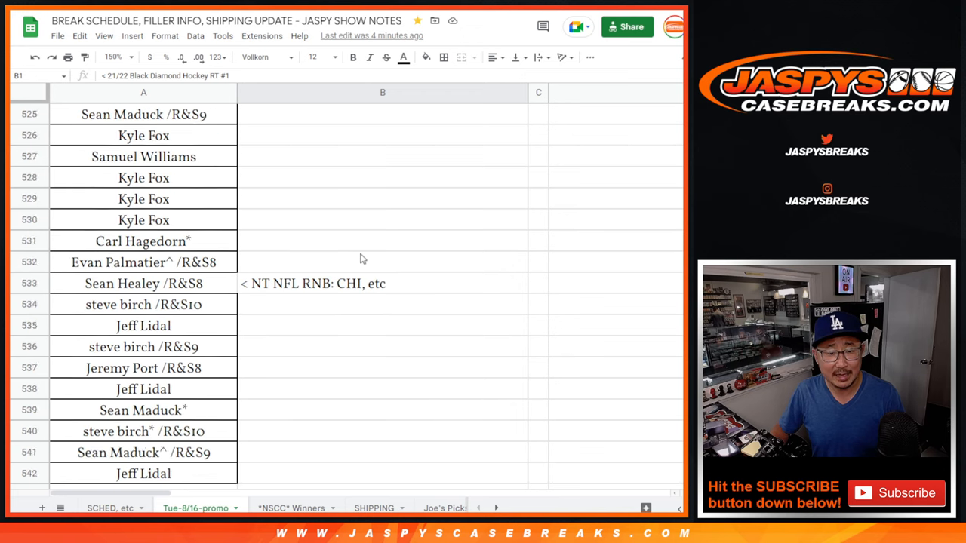
{"action": "scroll", "scroll_direction": "down", "scroll_amount": 3}
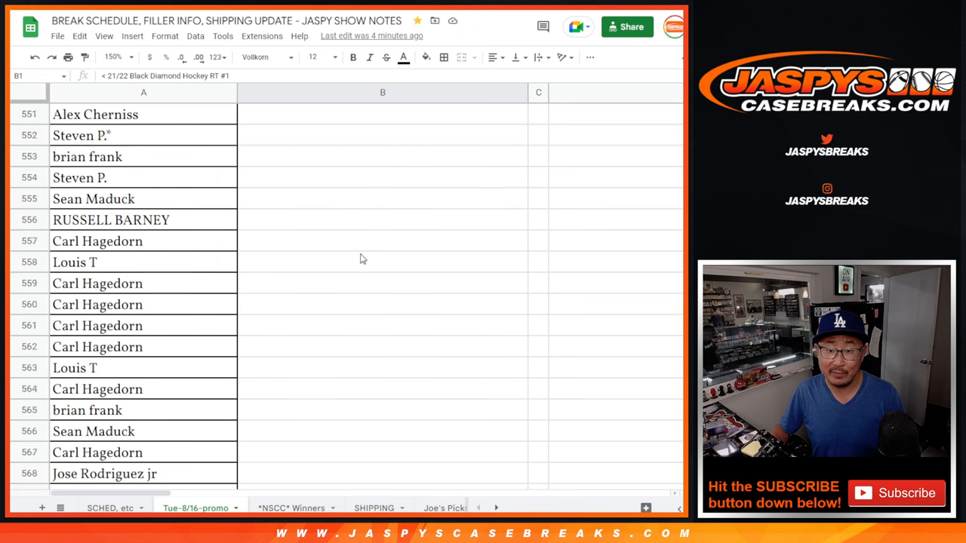
{"action": "scroll", "scroll_direction": "down", "scroll_amount": 3}
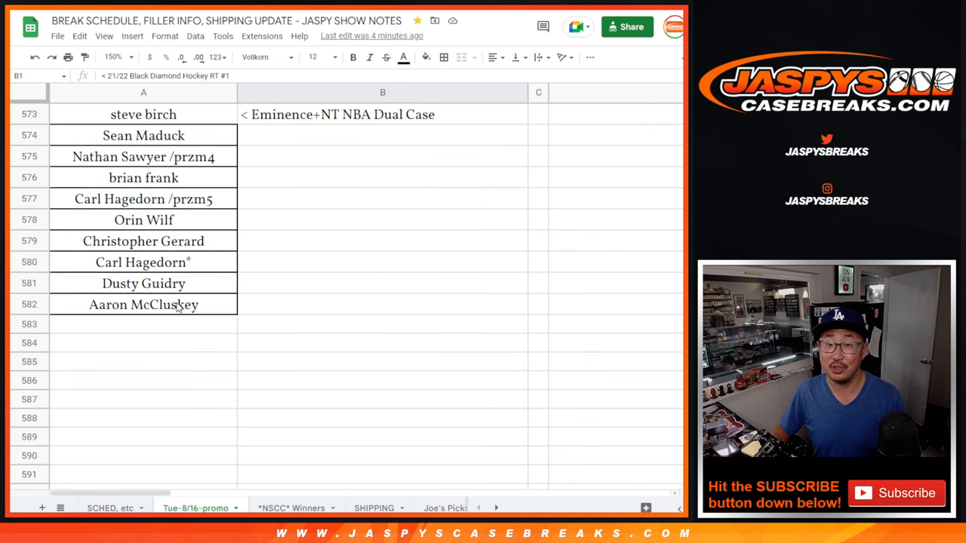
{"action": "left_click", "coordinate": [144, 304]}
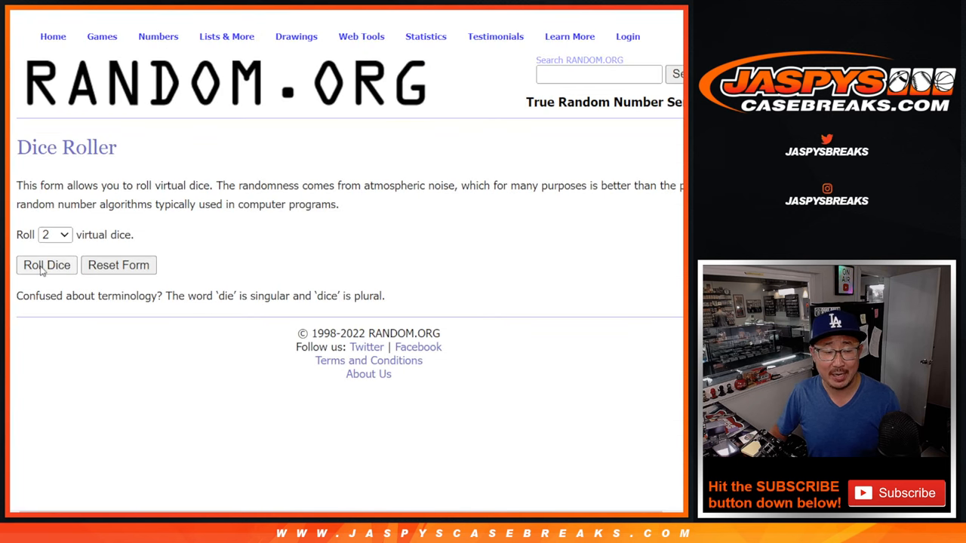
Open RANDOM.ORG's List Randomizer holding the pasted entrant names
{"action": "left_click", "coordinate": [47, 265]}
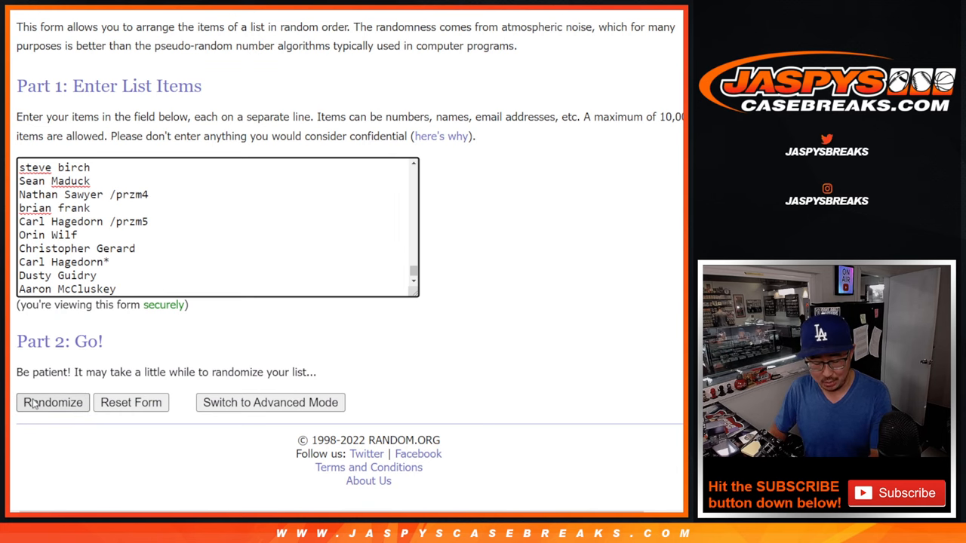
Randomize the entrant list, then reshuffle it four more times
{"action": "left_click", "coordinate": [53, 402]}
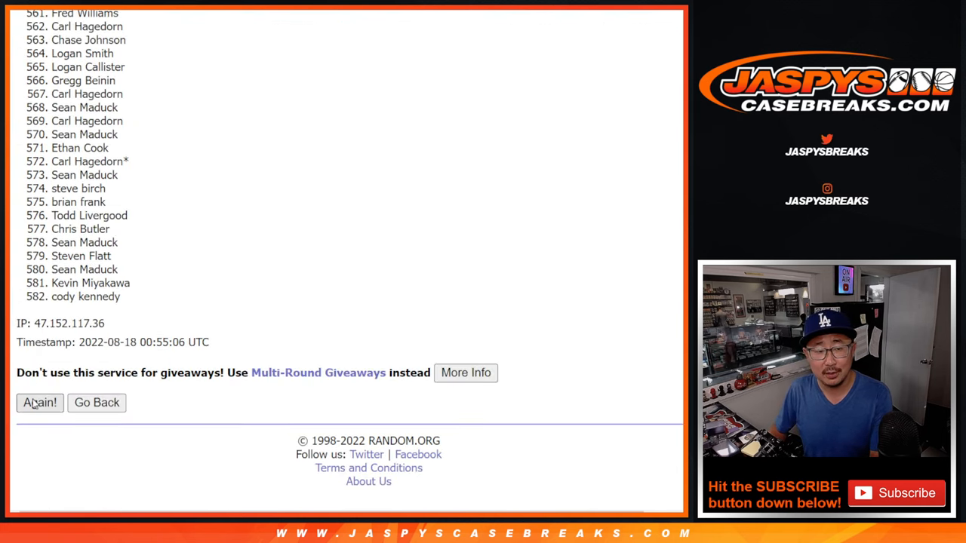
{"action": "left_click", "coordinate": [39, 403]}
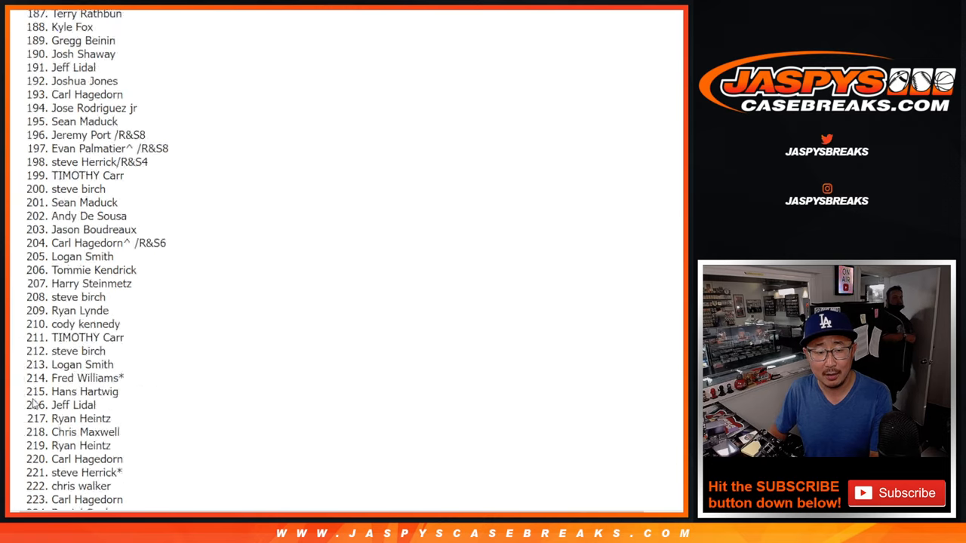
{"action": "left_click", "coordinate": [39, 403]}
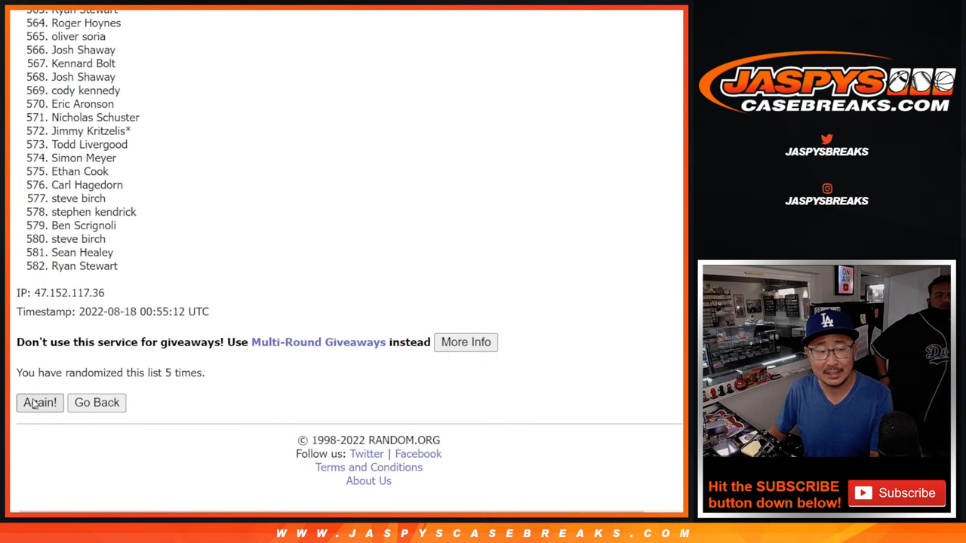
{"action": "left_click", "coordinate": [40, 403]}
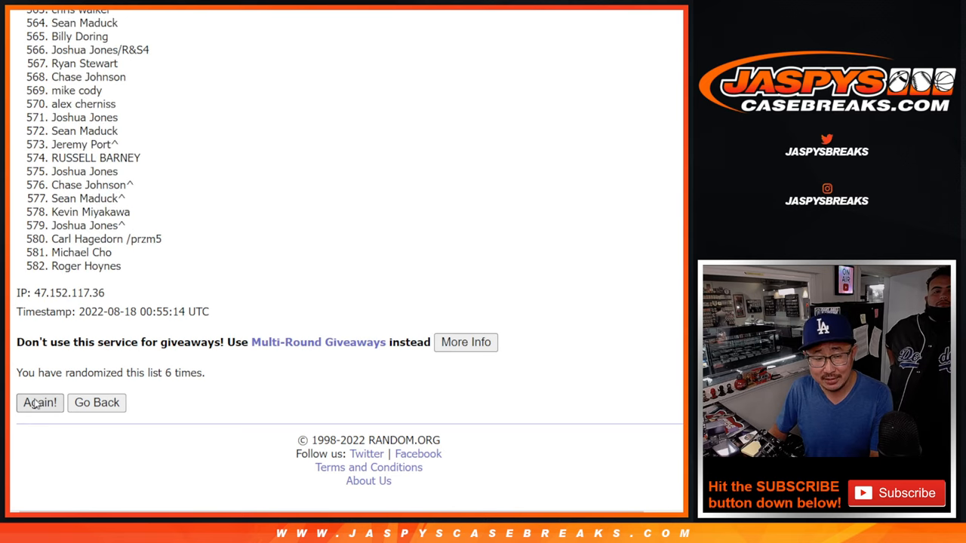
{"action": "left_click", "coordinate": [39, 403]}
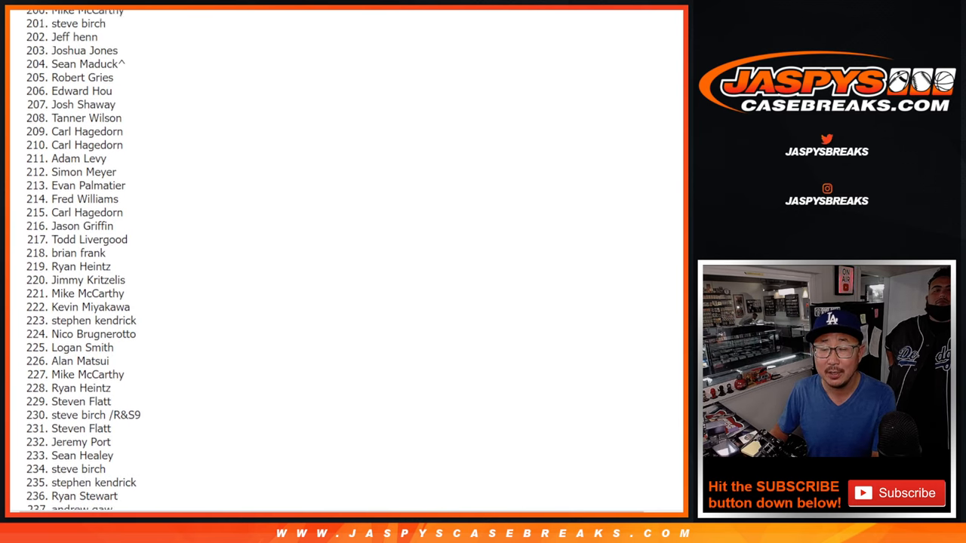
Scroll up toward the top of the shuffled results
{"action": "scroll", "scroll_direction": "up", "scroll_amount": 3}
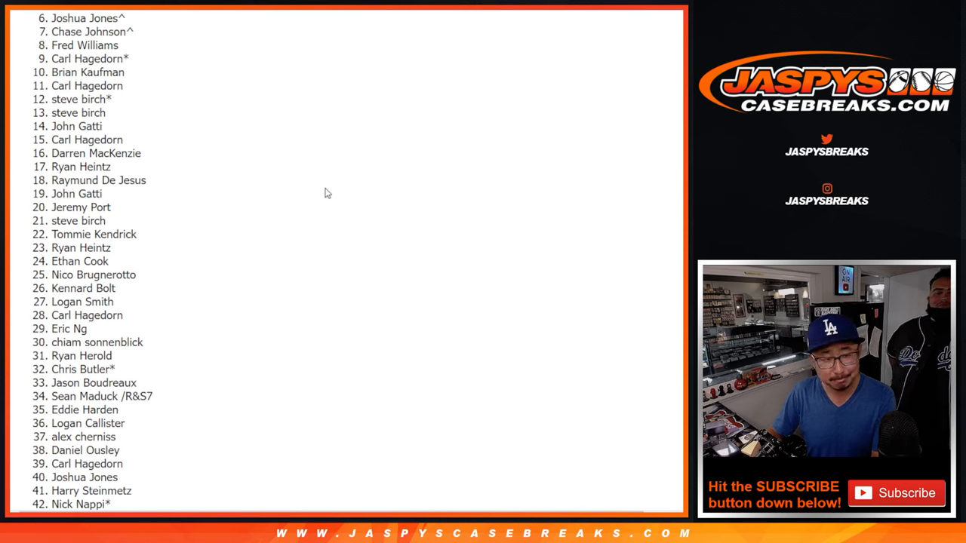
{"action": "mouse_move", "coordinate": [400, 193]}
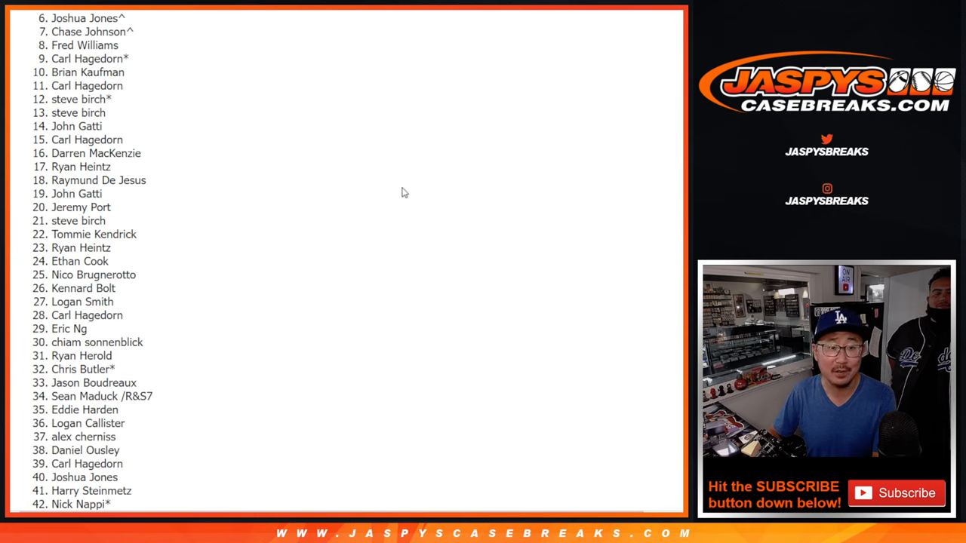
{"action": "mouse_move", "coordinate": [537, 139]}
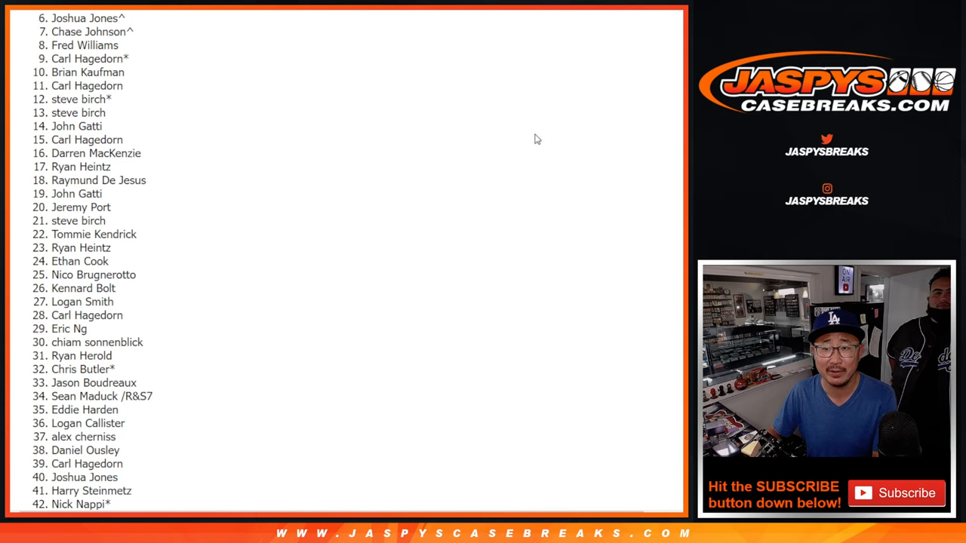
{"action": "mouse_move", "coordinate": [314, 125]}
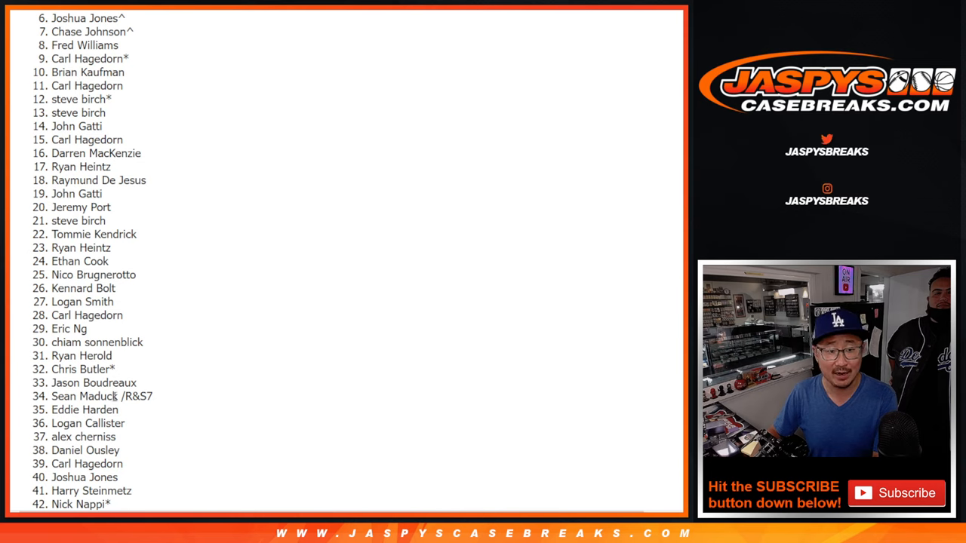
{"action": "mouse_move", "coordinate": [654, 164]}
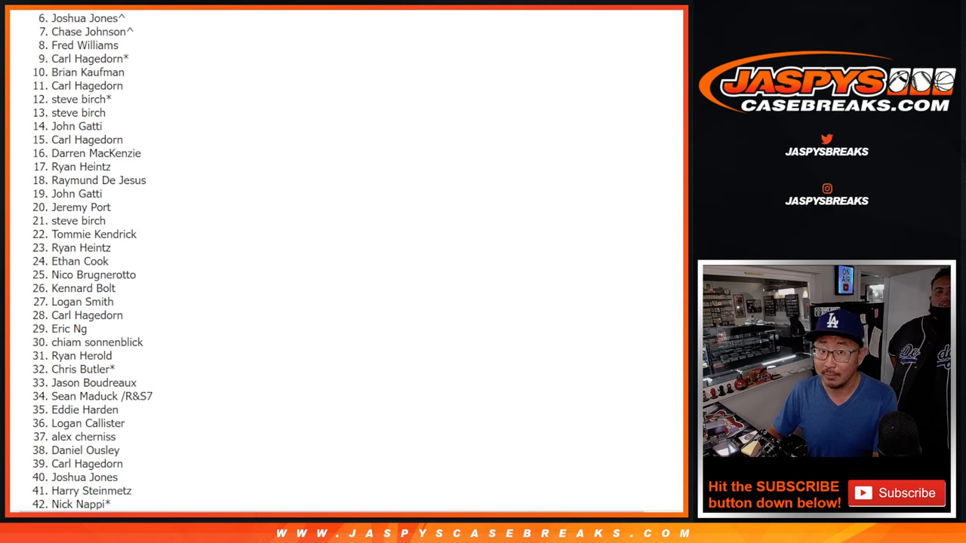
{"action": "scroll", "scroll_direction": "down", "scroll_amount": 3}
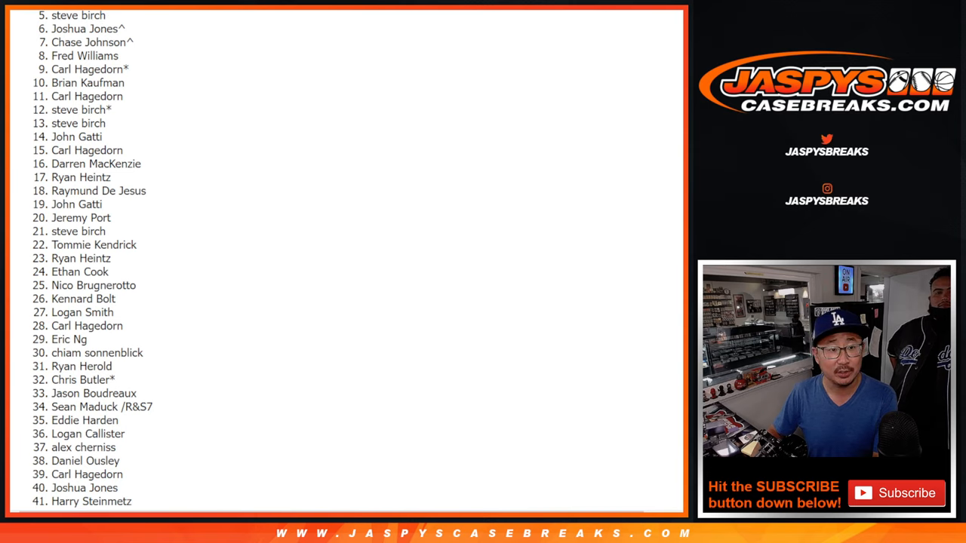
{"action": "scroll", "scroll_direction": "down", "scroll_amount": 3}
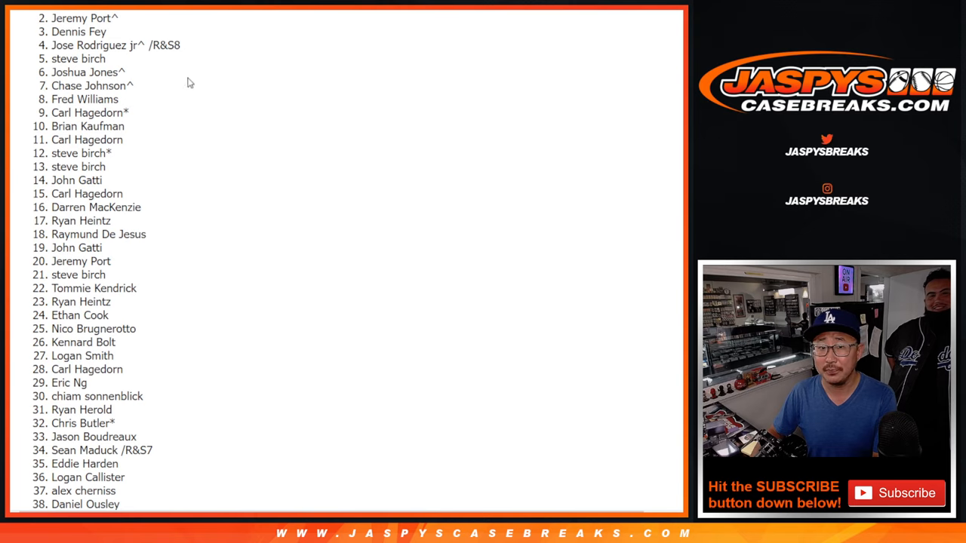
{"action": "mouse_move", "coordinate": [414, 165]}
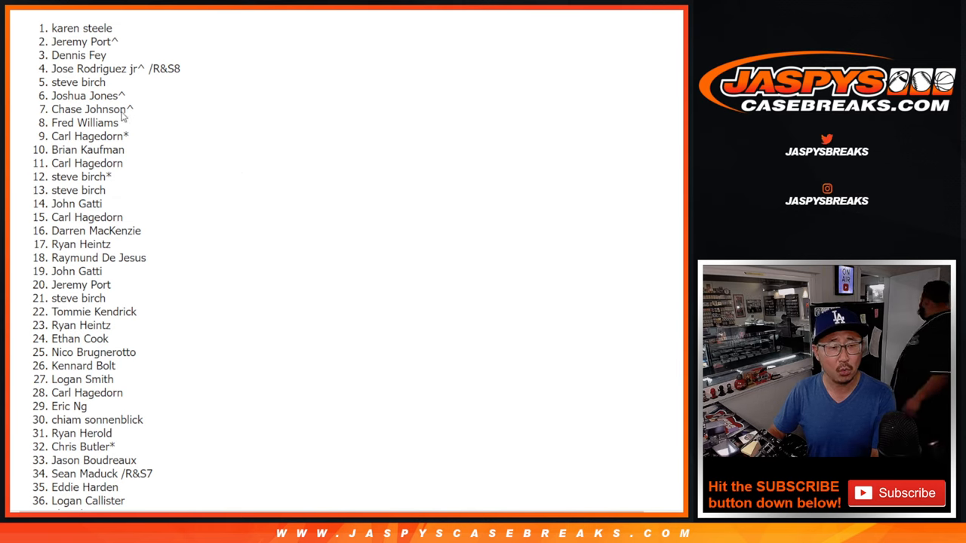
{"action": "left_click_drag", "start_coordinate": [52, 28], "coordinate": [128, 82]}
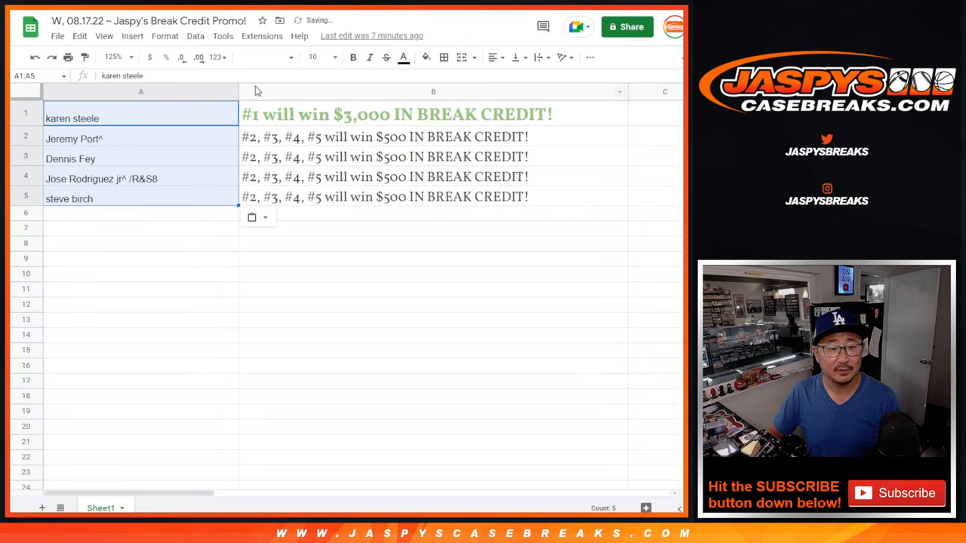
Enlarge the five winners' font size beside the $3,000 and $500 prize lines
{"action": "left_click", "coordinate": [314, 57]}
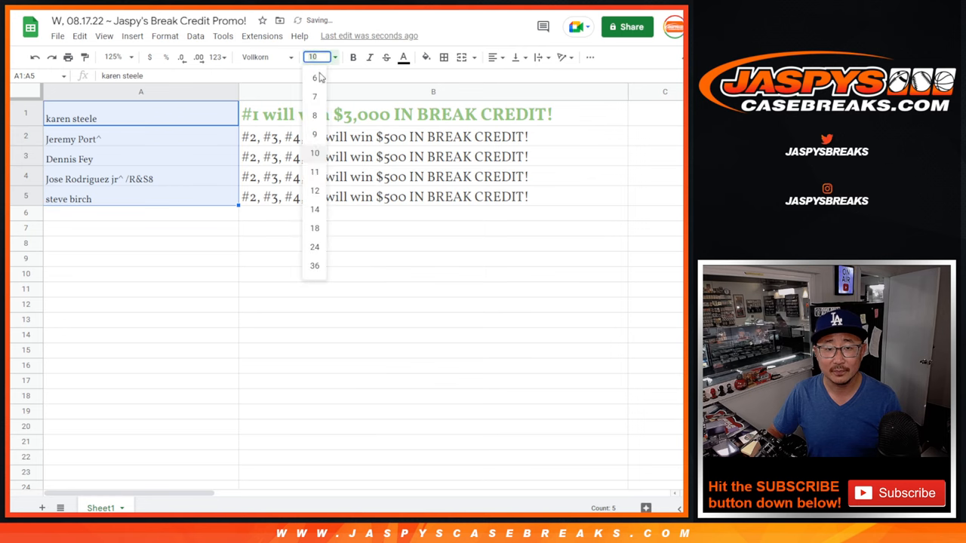
{"action": "left_click", "coordinate": [314, 228]}
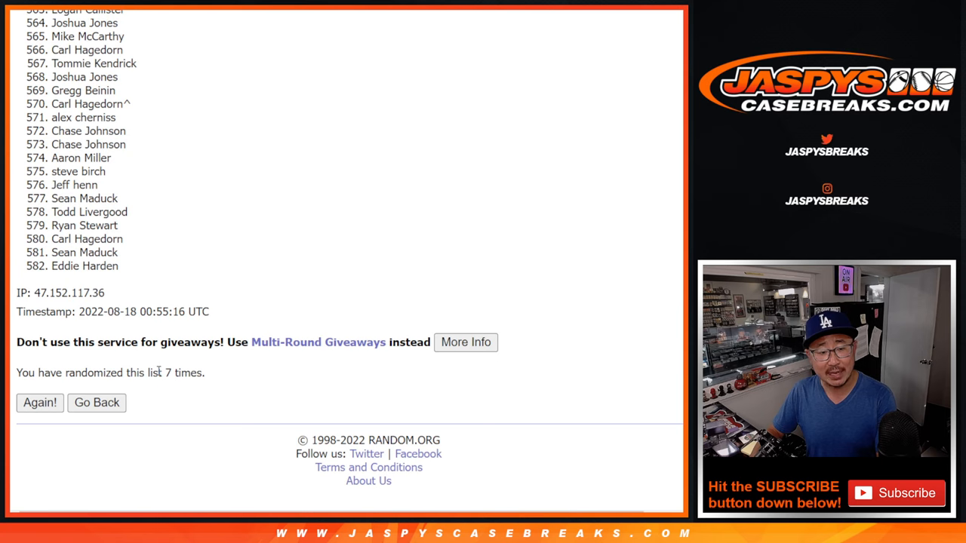
{"action": "left_click", "coordinate": [39, 402]}
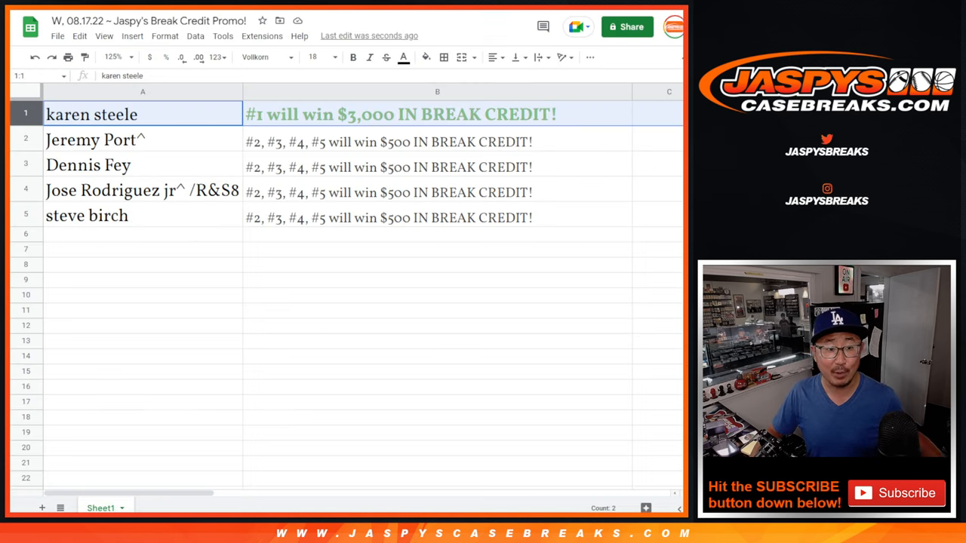
{"action": "mouse_move", "coordinate": [19, 114]}
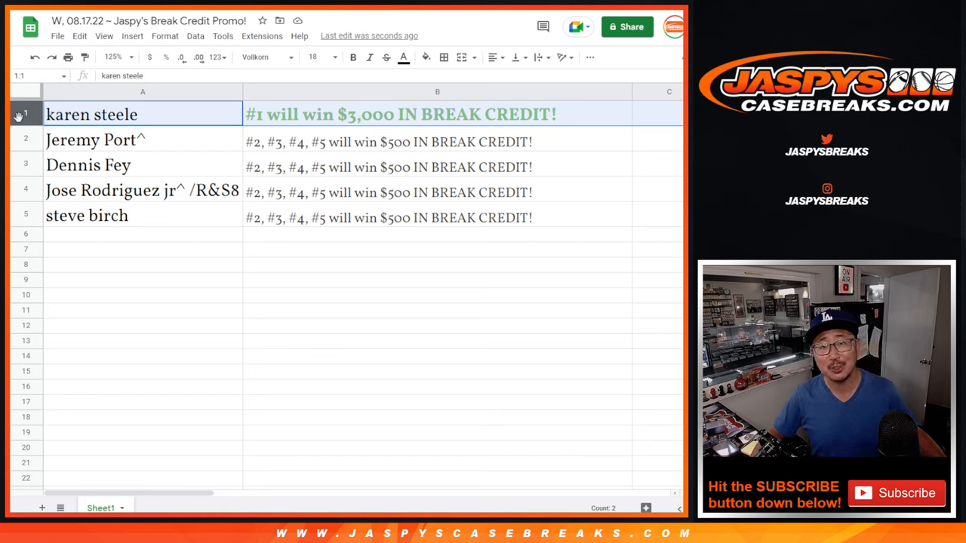
{"action": "left_click", "coordinate": [91, 140]}
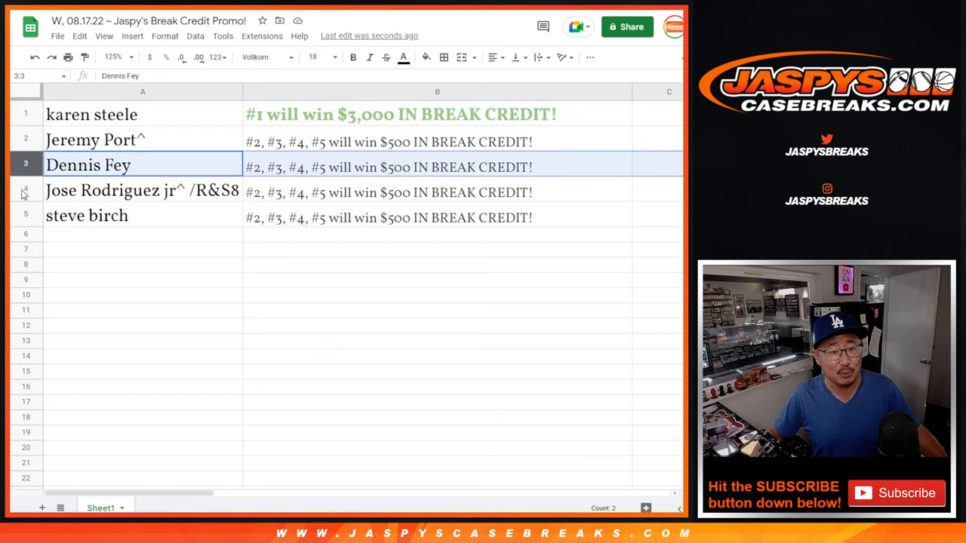
{"action": "left_click", "coordinate": [87, 215]}
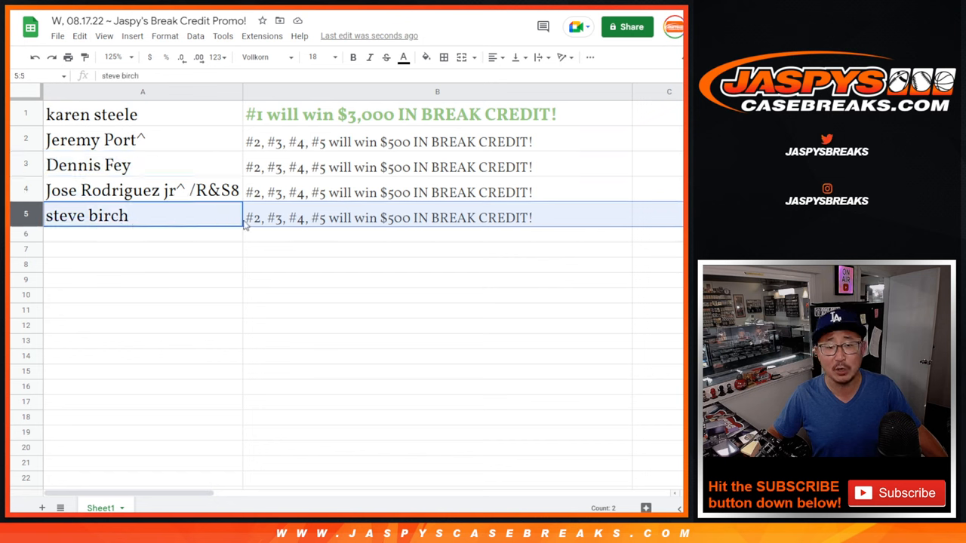
{"action": "left_click", "coordinate": [91, 114]}
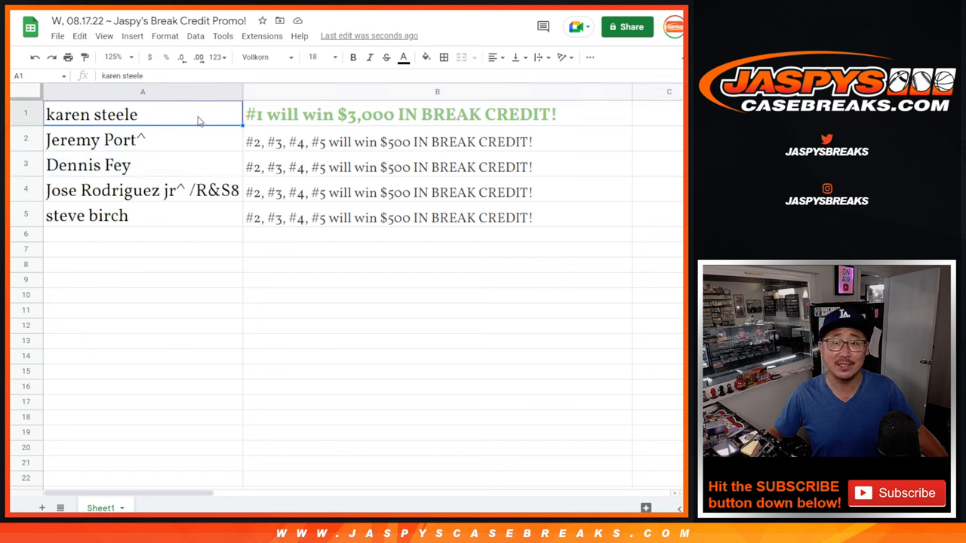